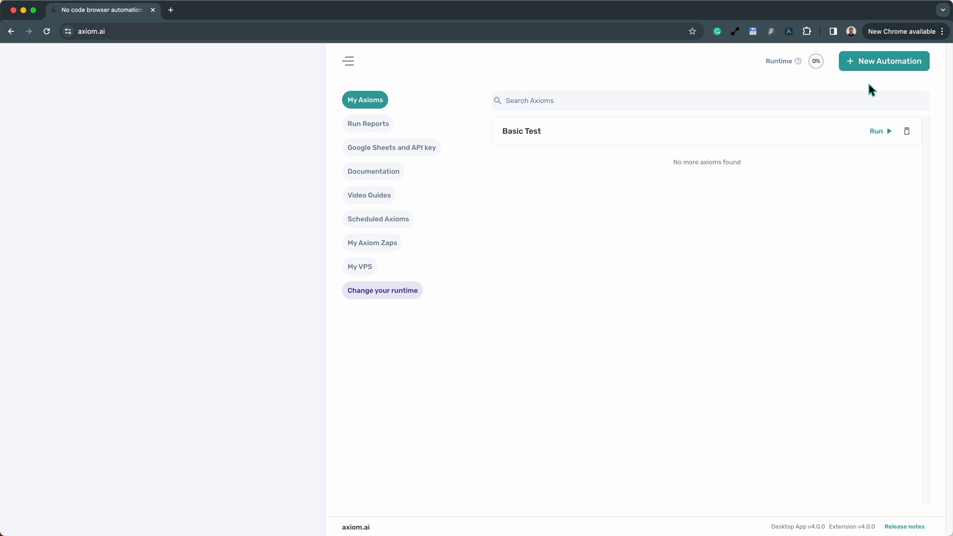
Start a brand-new, empty automation from the My Axioms dashboard
left_click(884, 60)
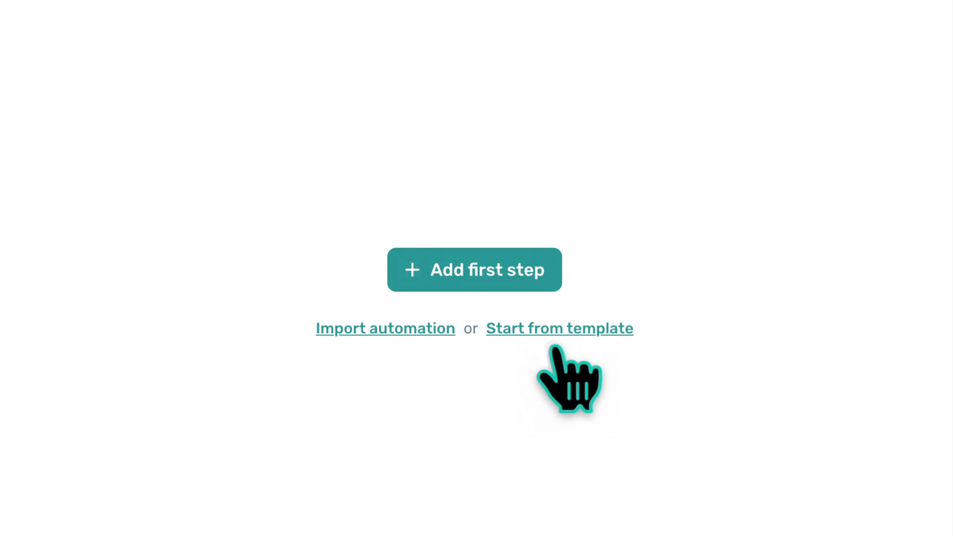
left_click(560, 329)
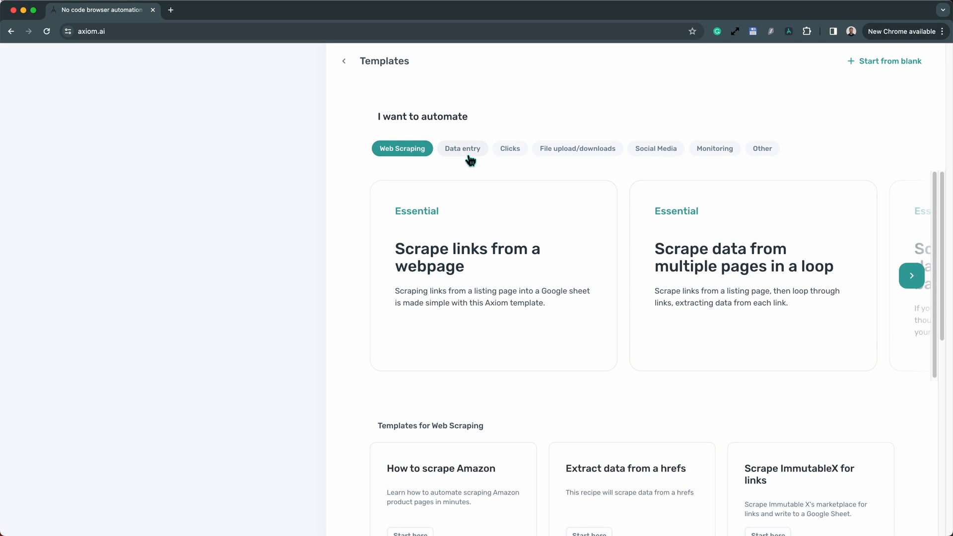
left_click(576, 148)
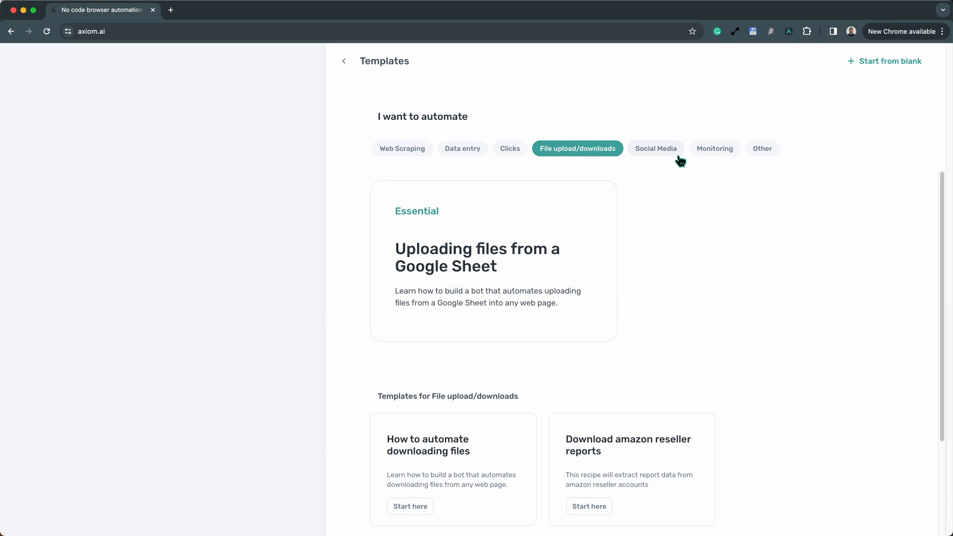
left_click(889, 61)
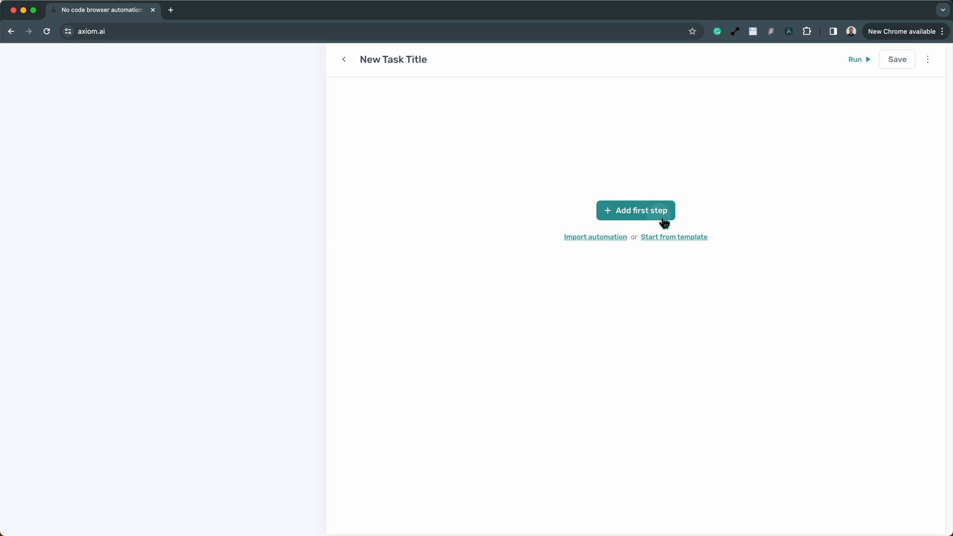
Add 'Loop through data' as the automation's first step via a 'loop' search
left_click(636, 211)
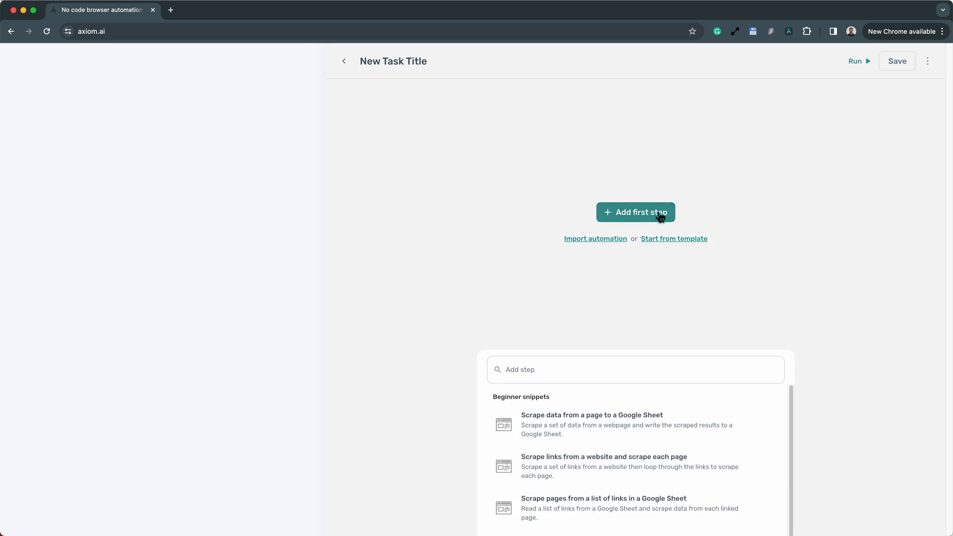
type("loop")
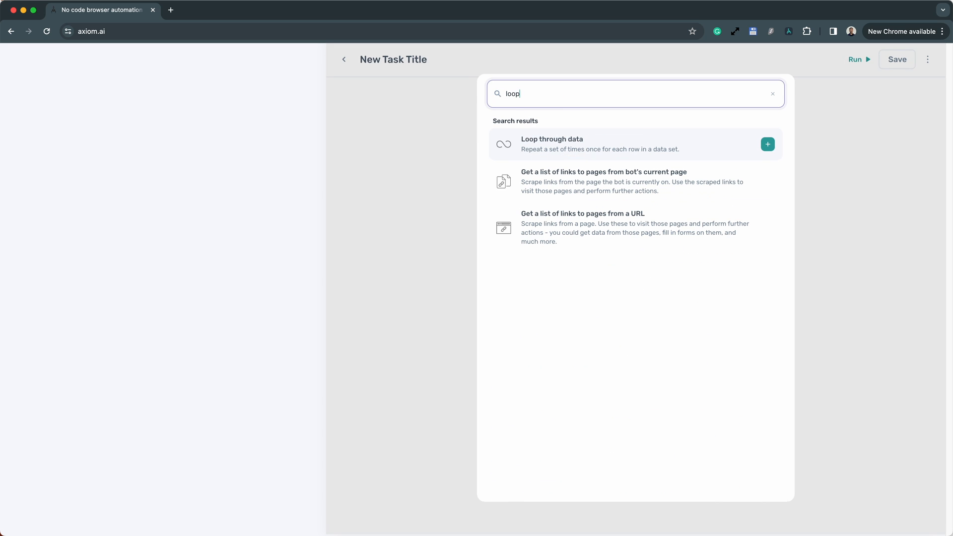
left_click(768, 144)
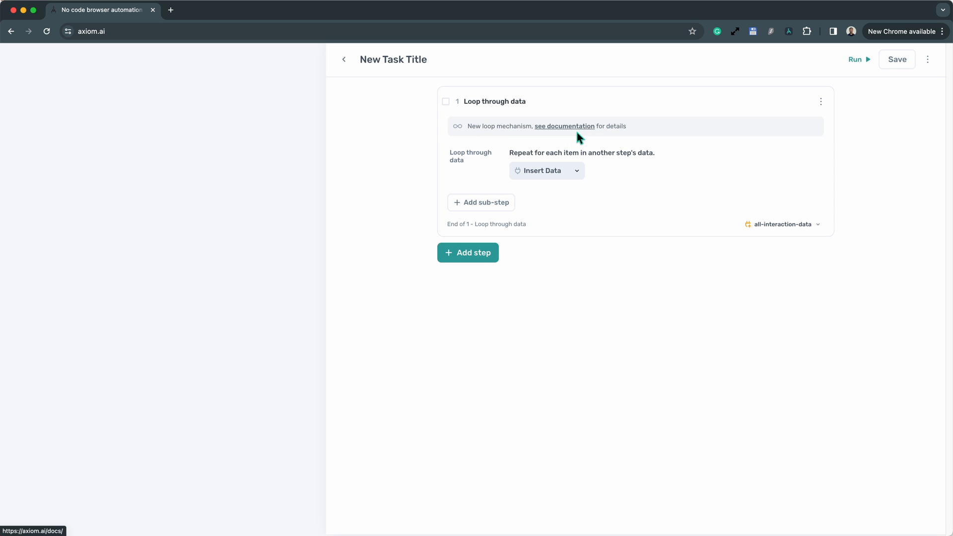
Add three loop sub-steps, starting with a Go to page step for axiom.ai
left_click(467, 252)
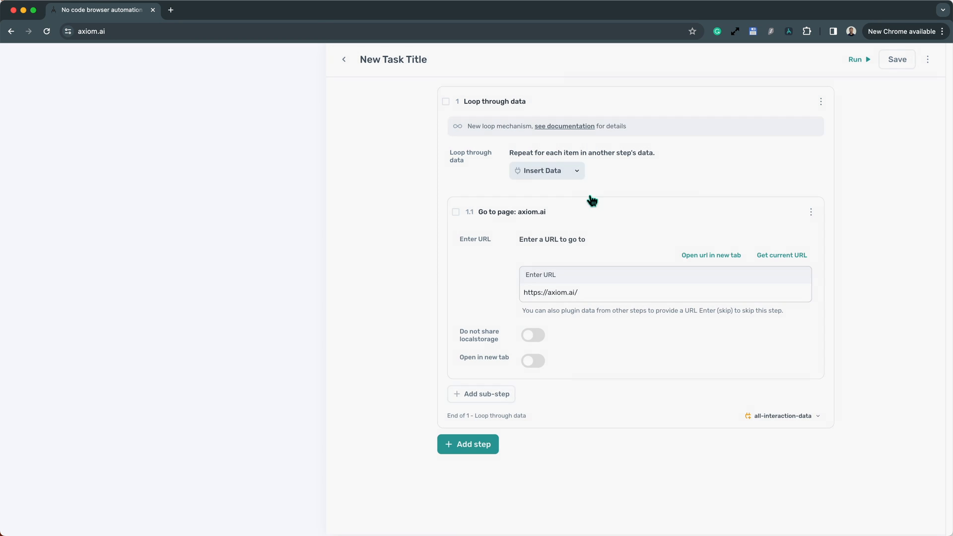
left_click(468, 444)
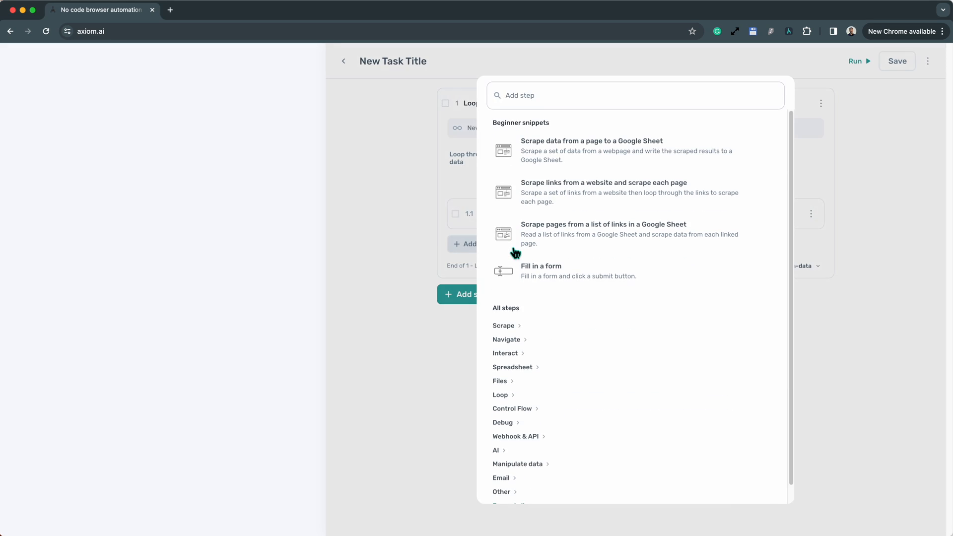
type("get")
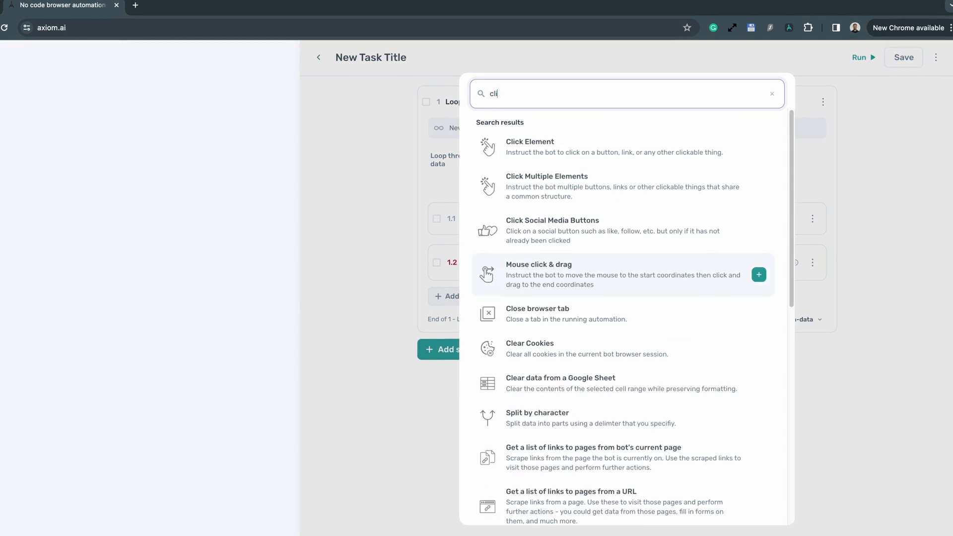
type("enter")
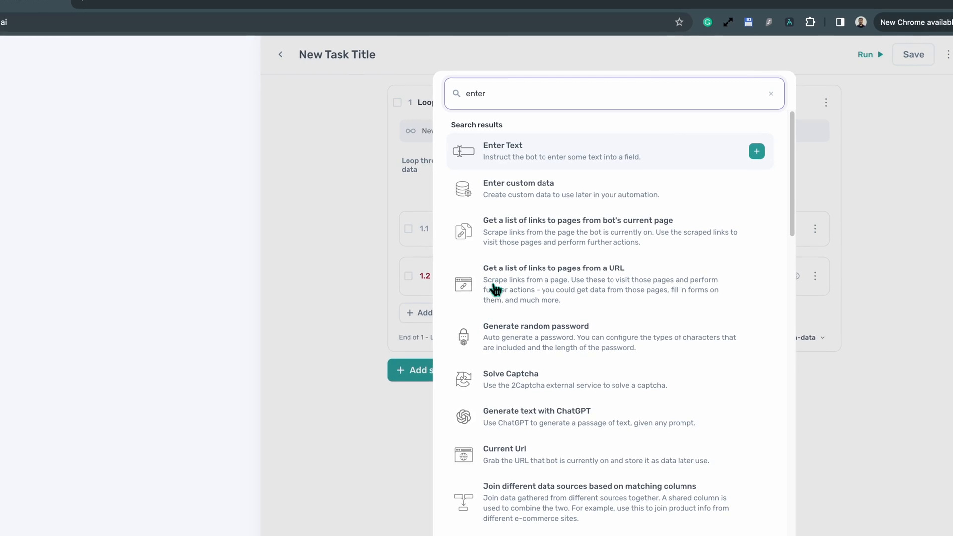
left_click(757, 151)
type("c")
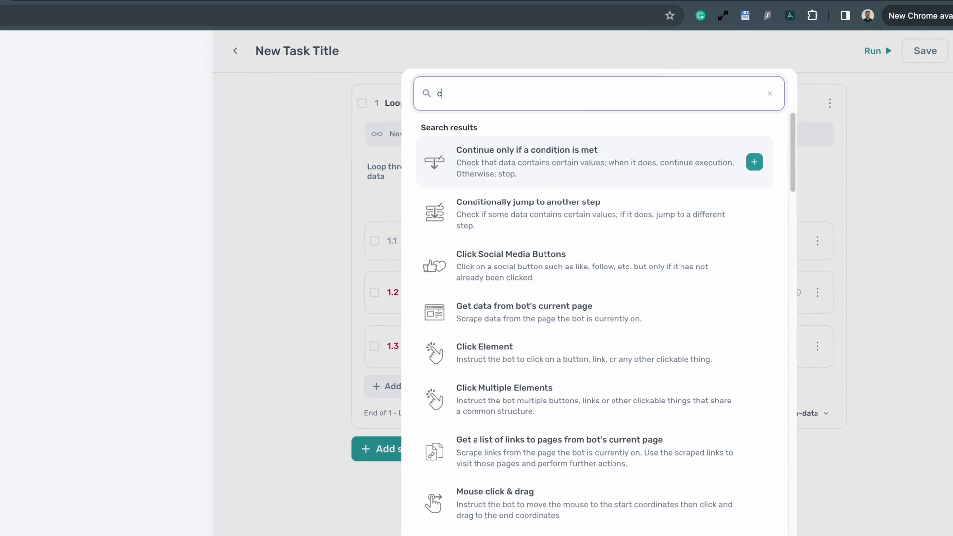
type("hat")
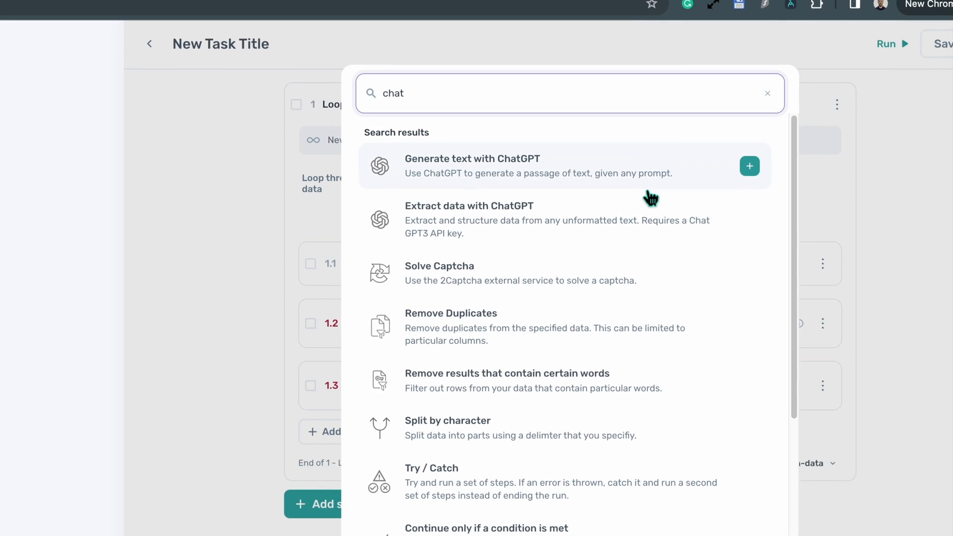
type("webhook")
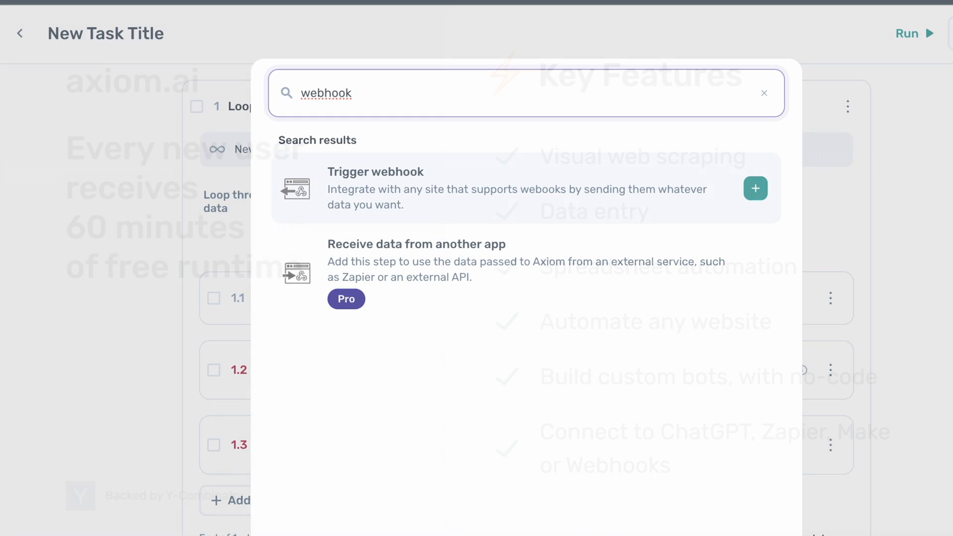
left_click(765, 93)
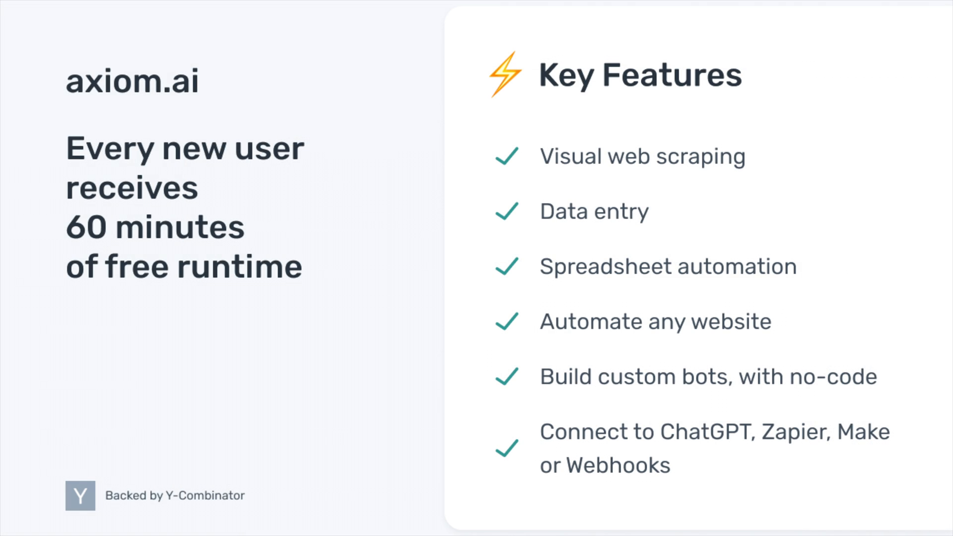